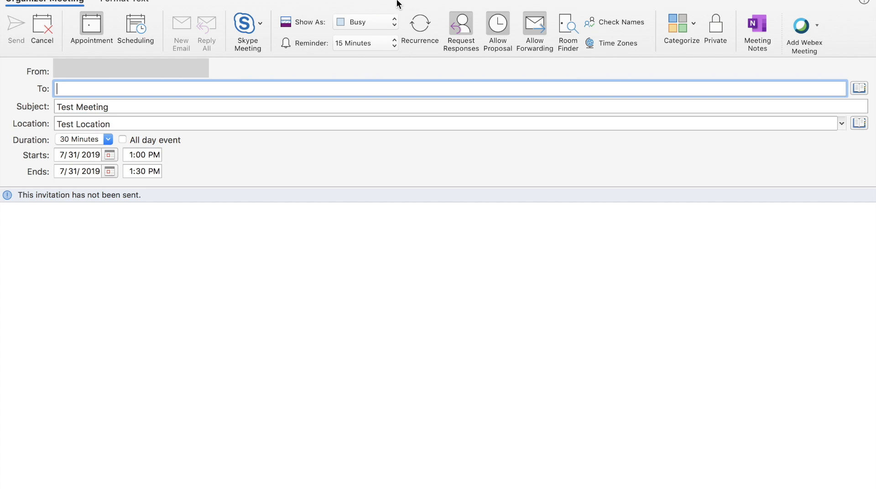
mouse_move(135, 94)
text(MAL2-2-YELLOW SPRINGS (16) Video (1-Screen)(Proxy-Approval required))
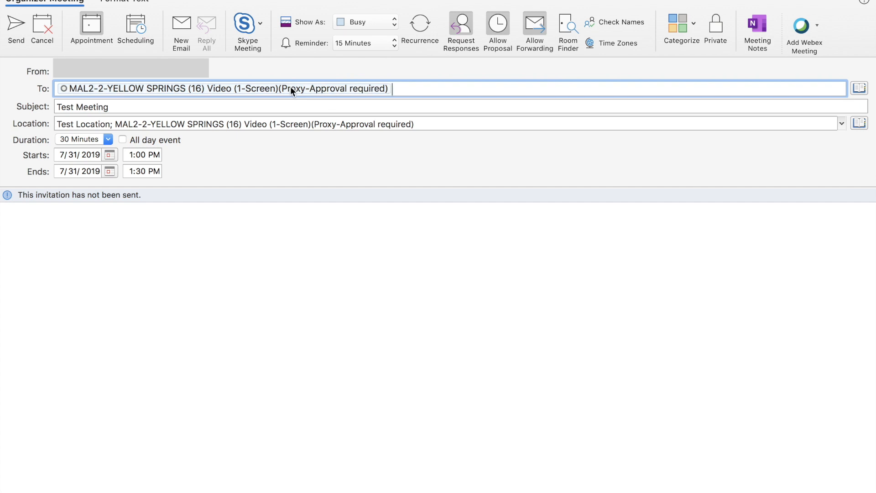
mouse_move(360, 94)
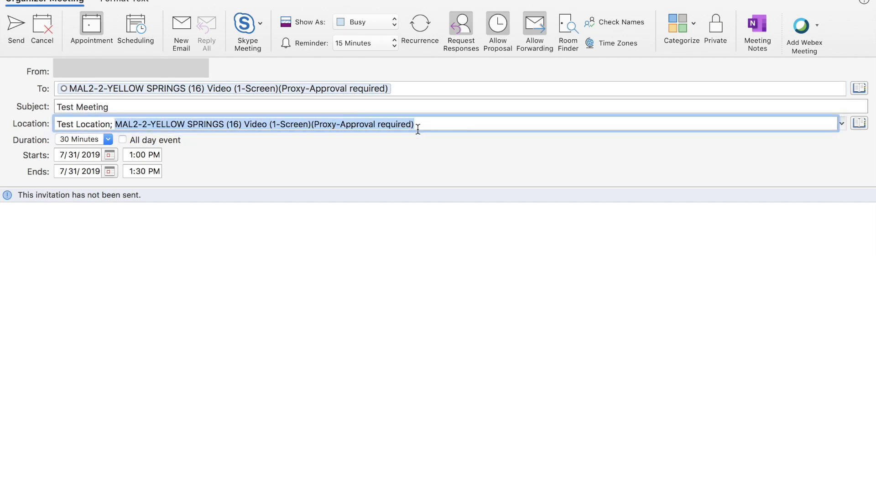
Step: Finish the location and add a Webex Meeting via the Add Webex Meeting dropdown
click(416, 124)
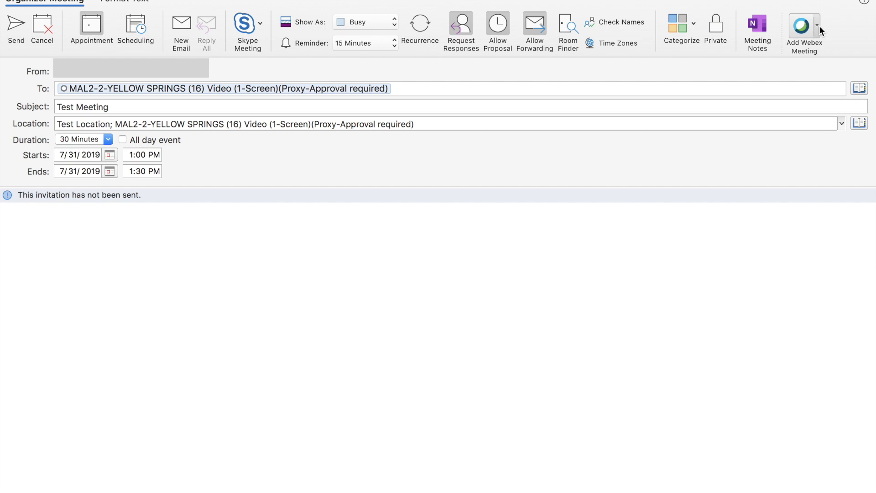
click(818, 26)
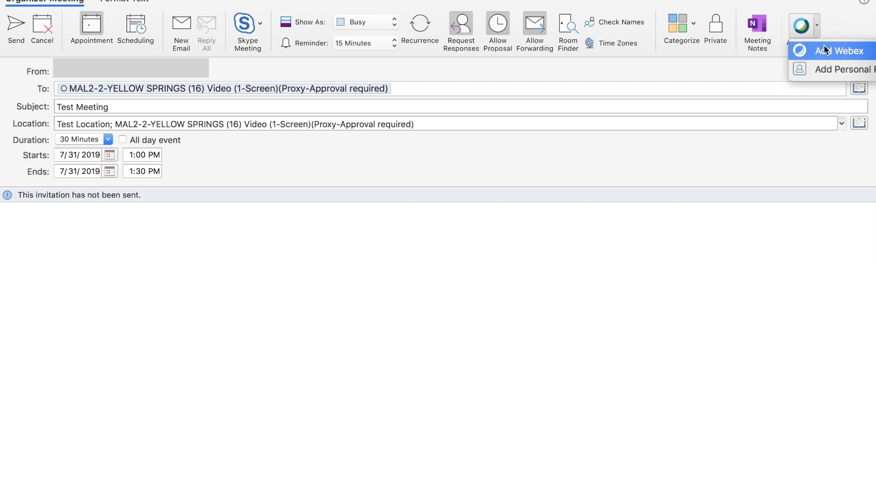
click(844, 50)
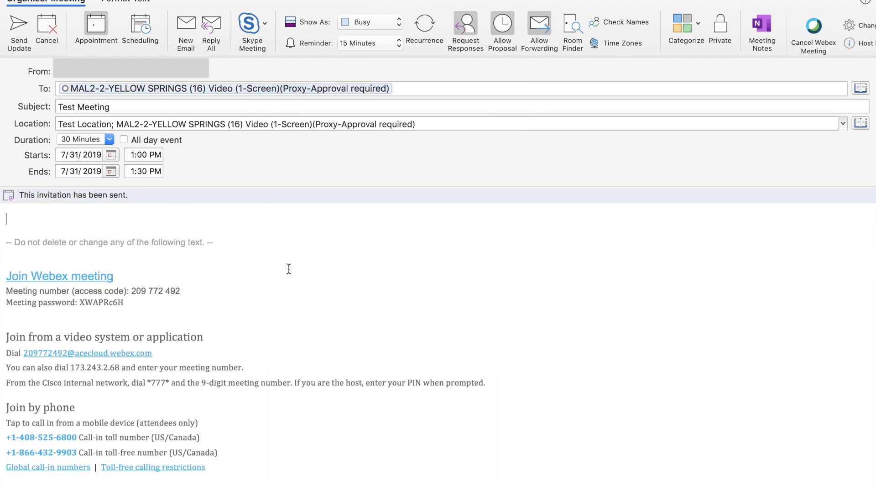
mouse_move(150, 278)
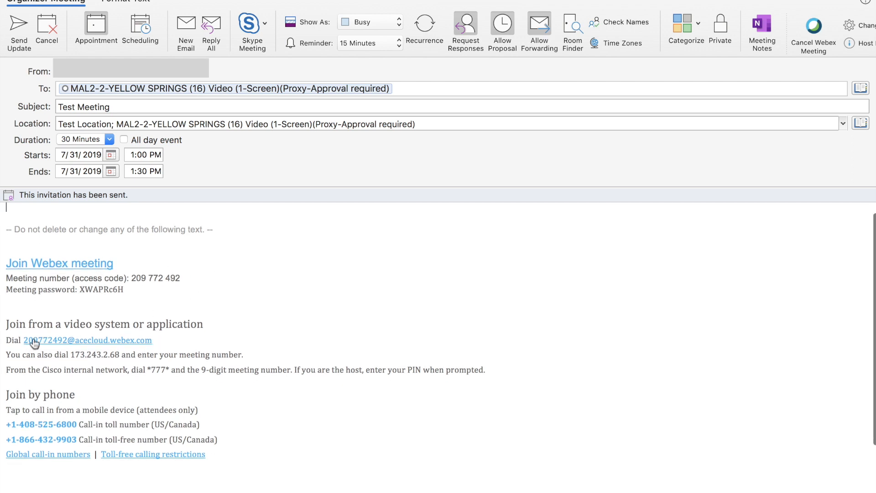
mouse_move(132, 347)
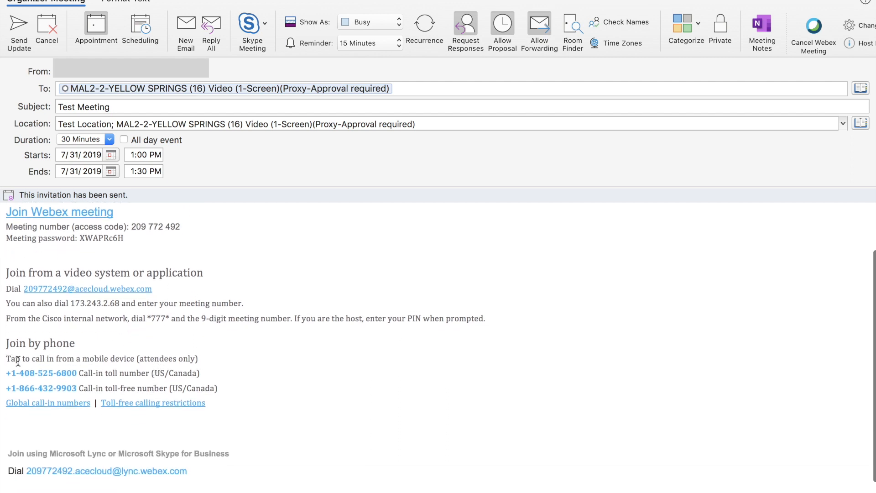
scroll(down, 3)
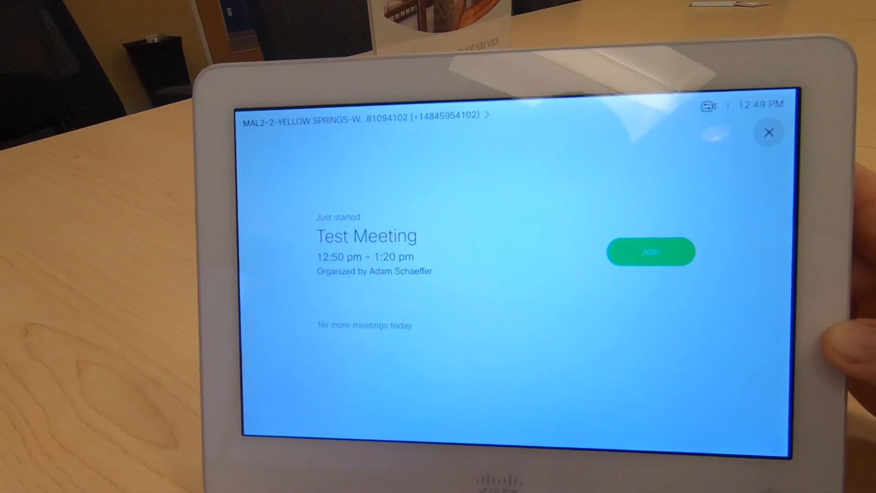
Step: Join Test Meeting with the green Join button on the room's Touch 10
click(650, 251)
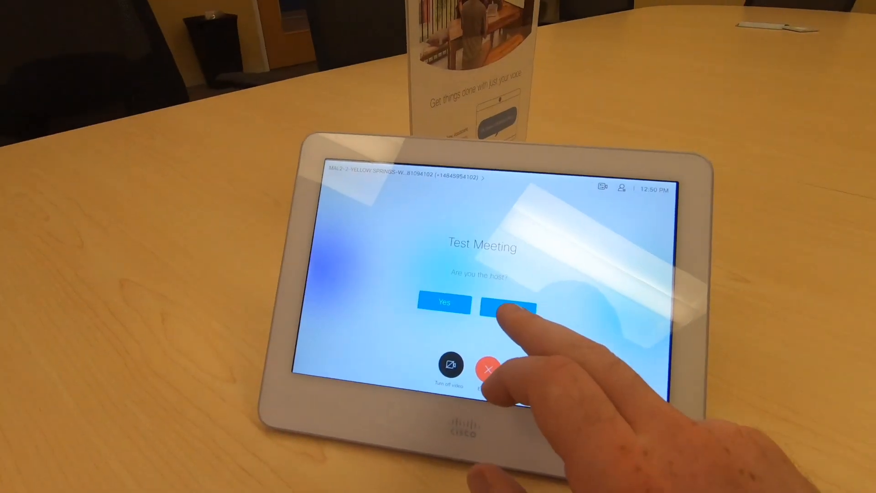
Step: Answer No to 'Are you the host?' to enter Test Meeting as an attendee
click(508, 302)
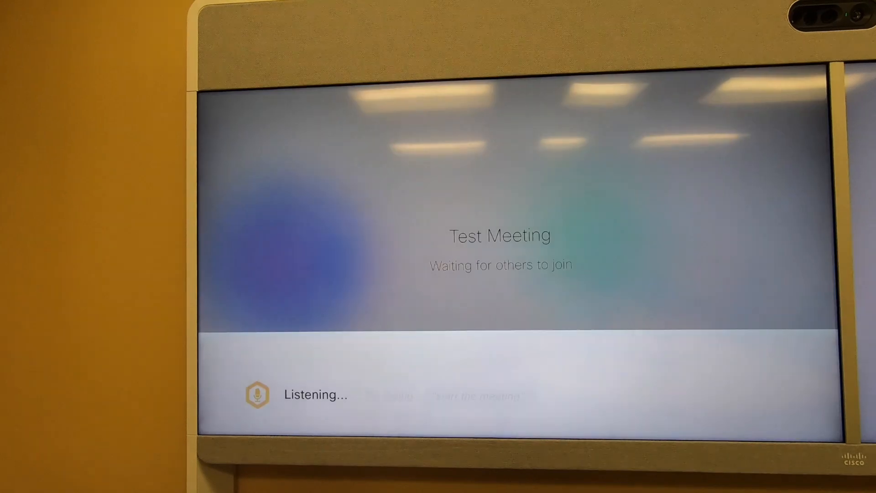
Step: Ask the Webex Assistant to 'end the call' by voice
text(end the call)
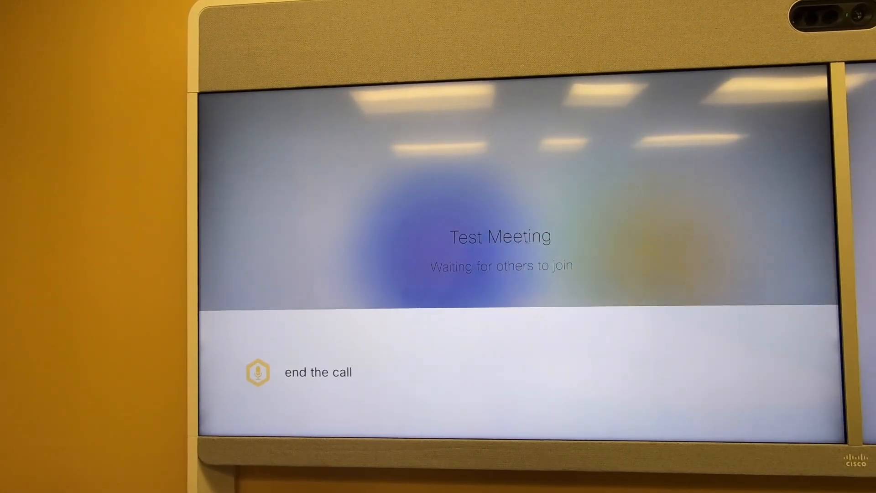